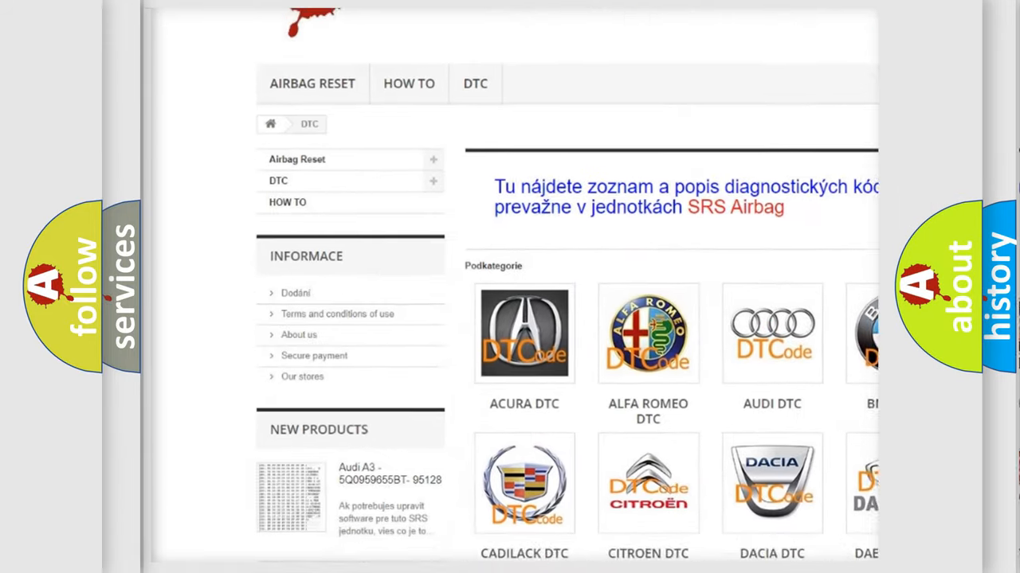
{"action": "scroll", "scroll_direction": "down", "scroll_amount": 3}
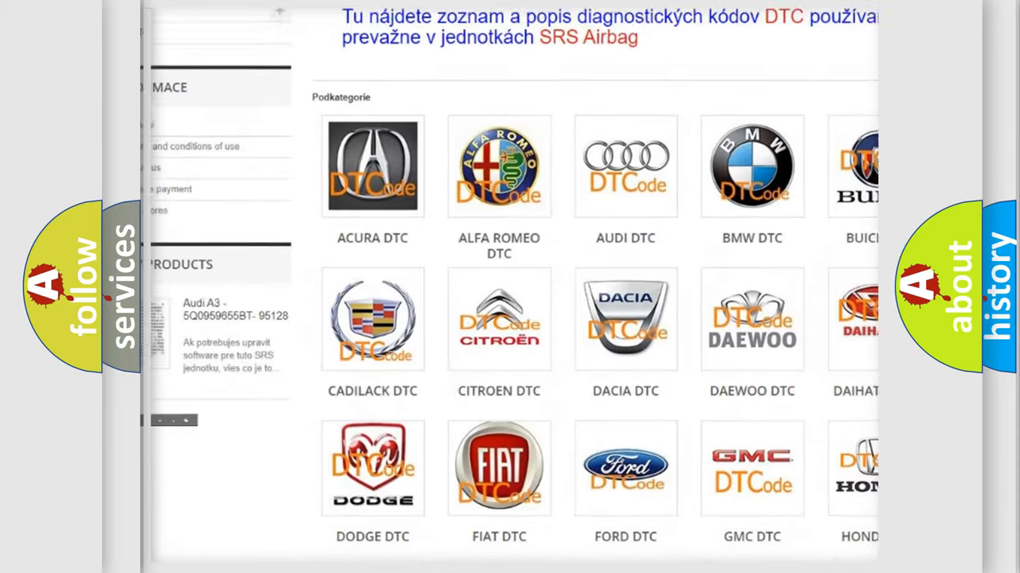
{"action": "scroll", "scroll_direction": "down", "scroll_amount": 3}
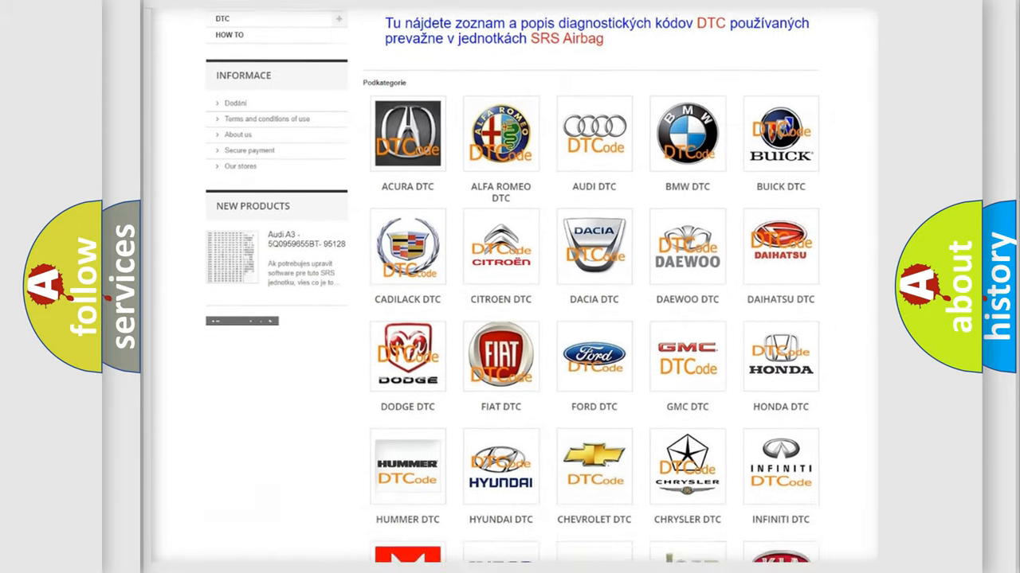
{"action": "scroll", "scroll_direction": "down", "scroll_amount": 3}
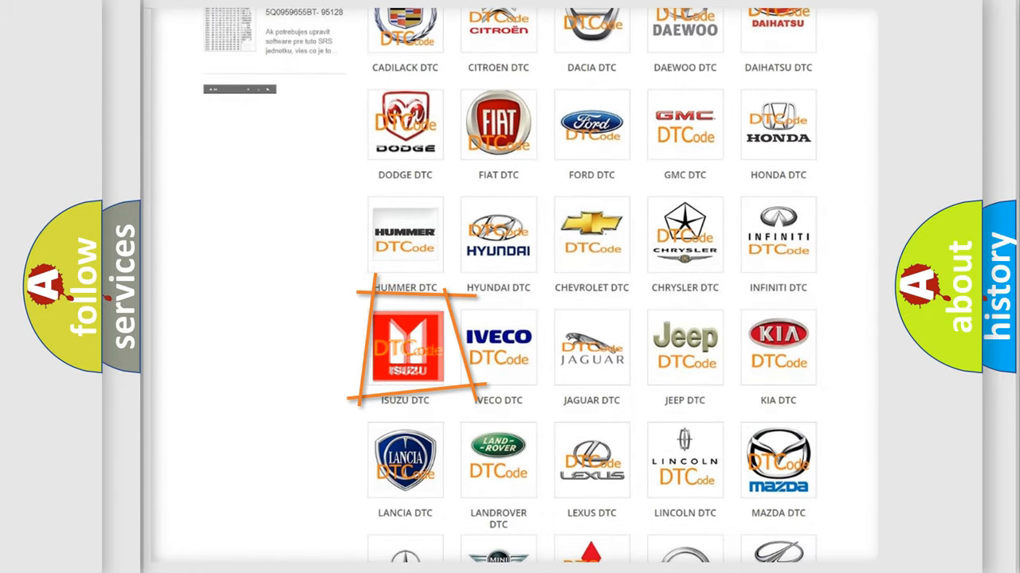